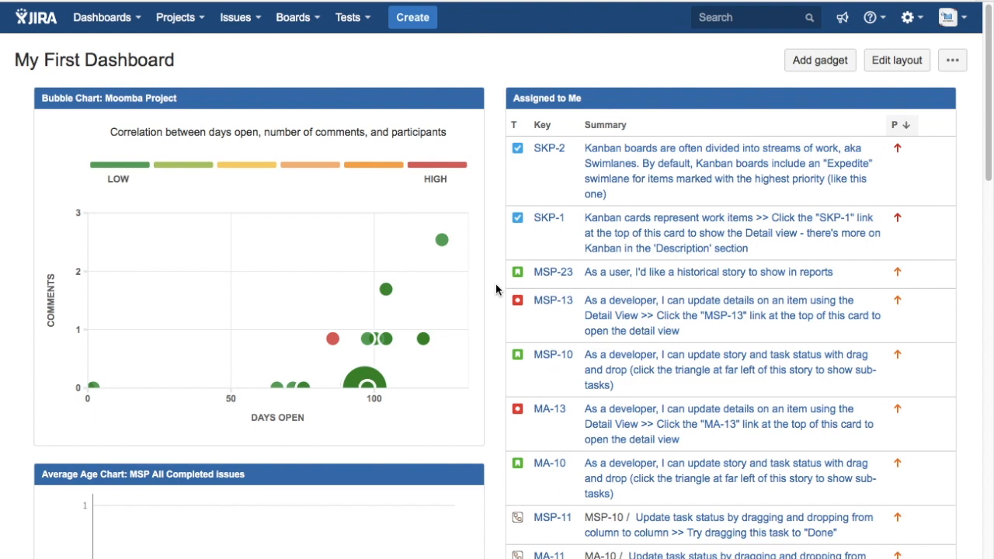
mouse_move(542, 21)
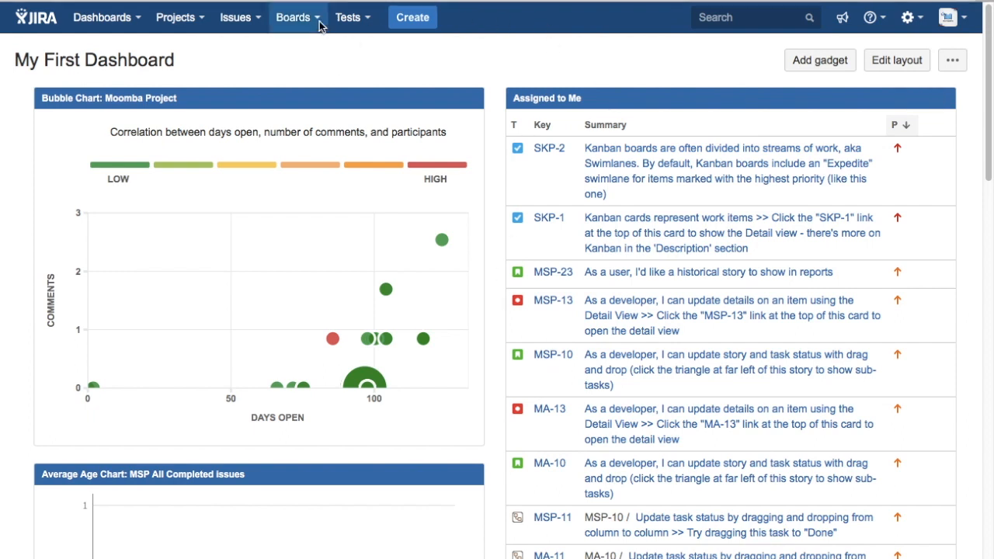
mouse_move(318, 75)
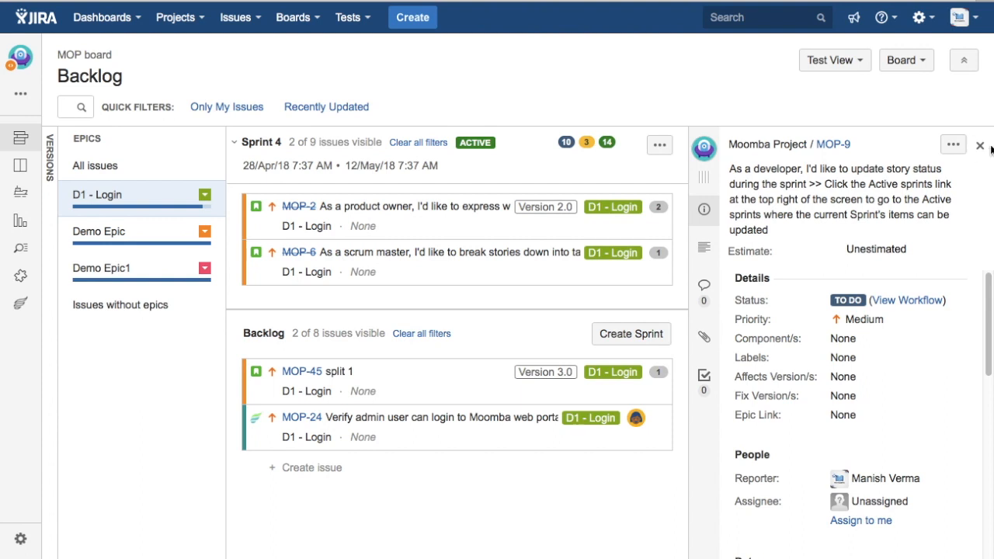
Close the MOP-9 details panel on the MOP board backlog.
click(980, 145)
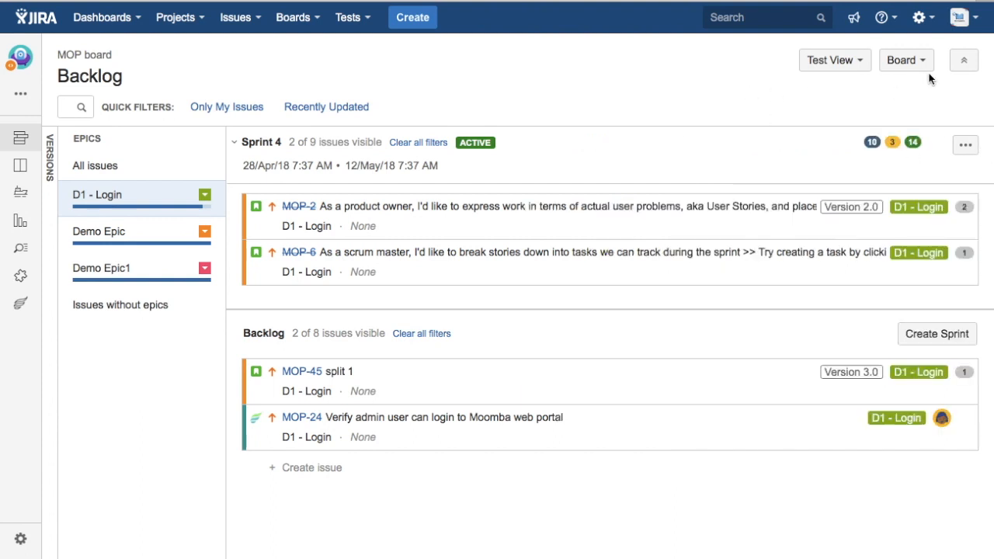
click(905, 60)
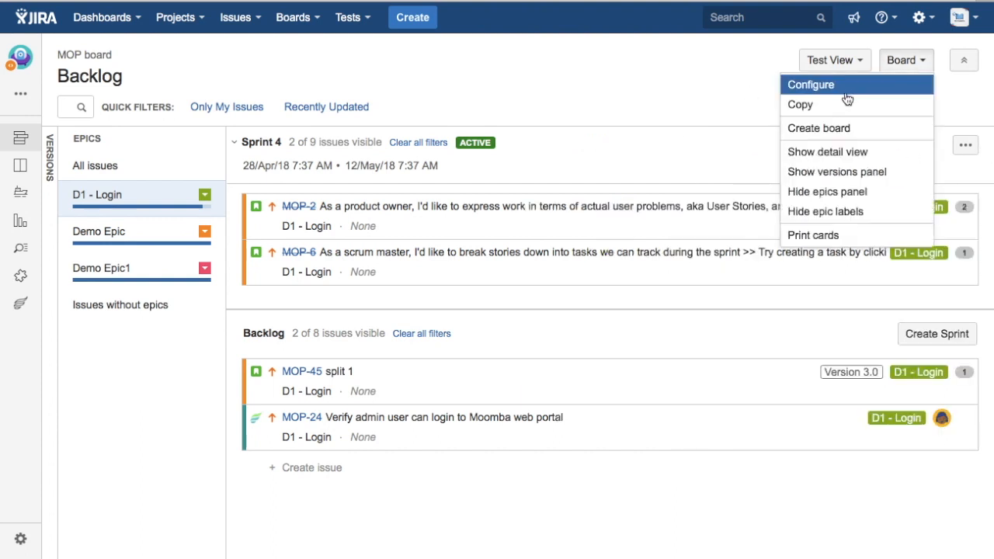
Open the MOP board configuration to see its UI and DB query swimlanes.
click(810, 85)
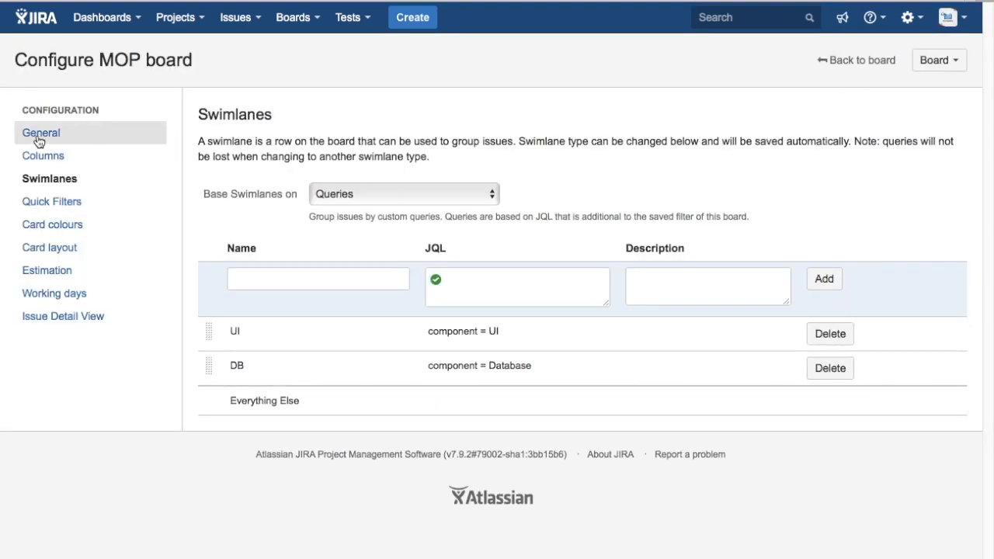
mouse_move(60, 138)
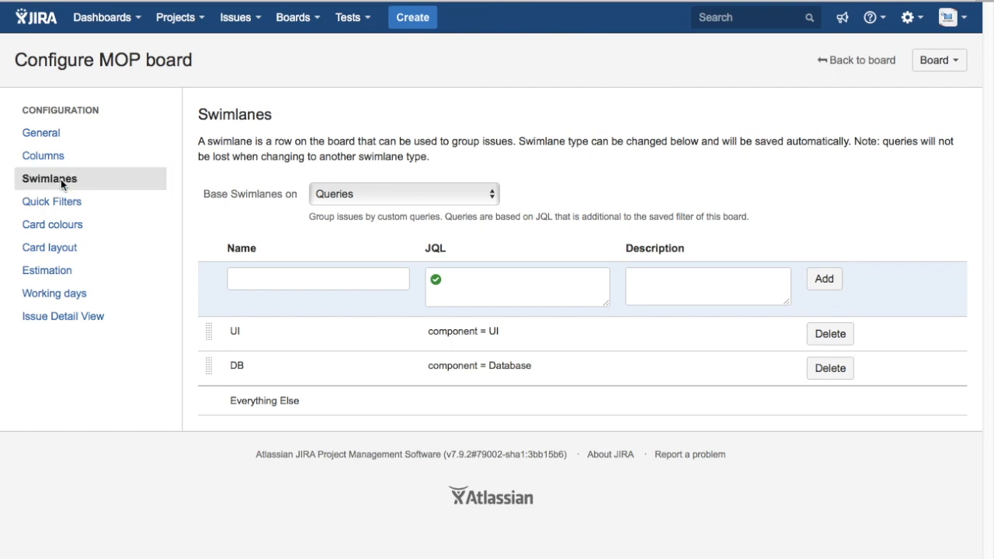
mouse_move(190, 169)
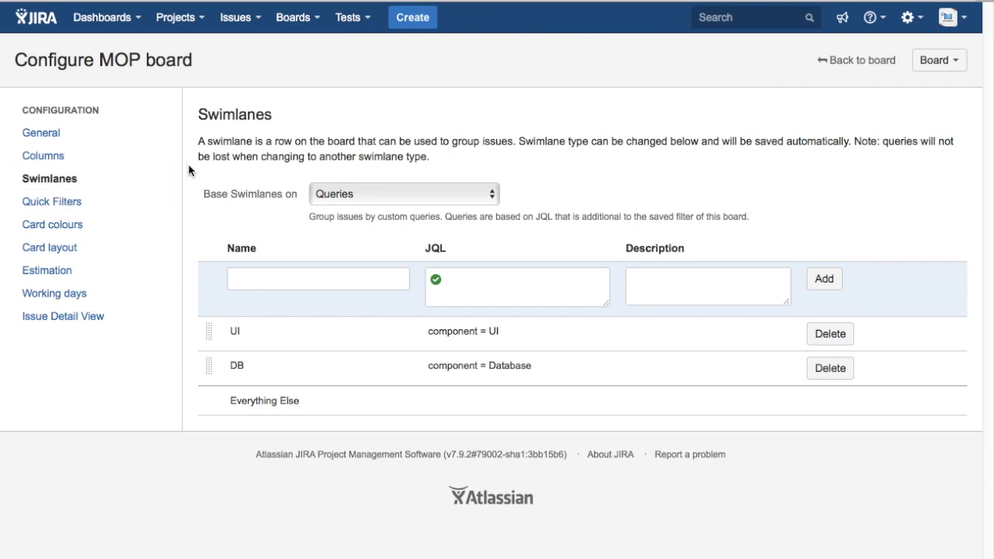
mouse_move(217, 194)
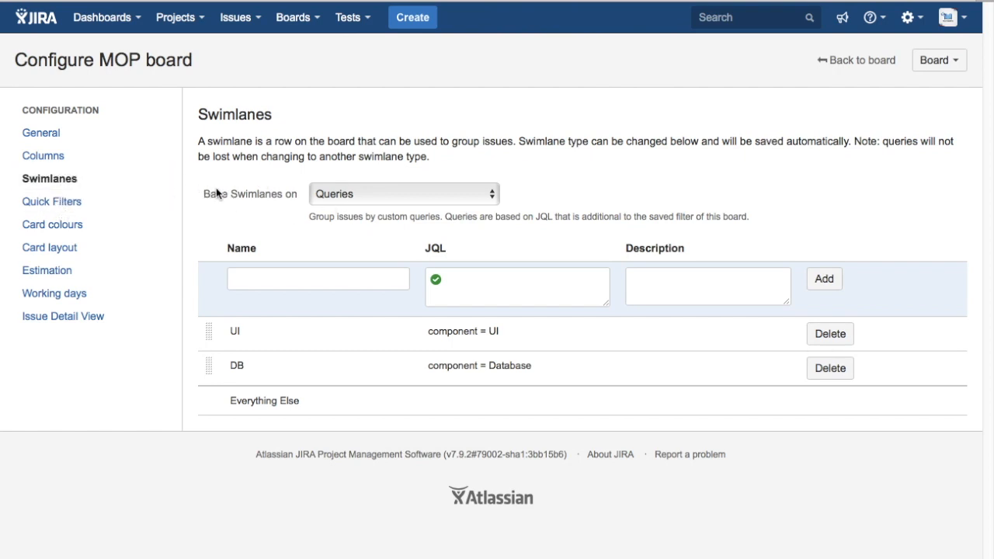
mouse_move(435, 204)
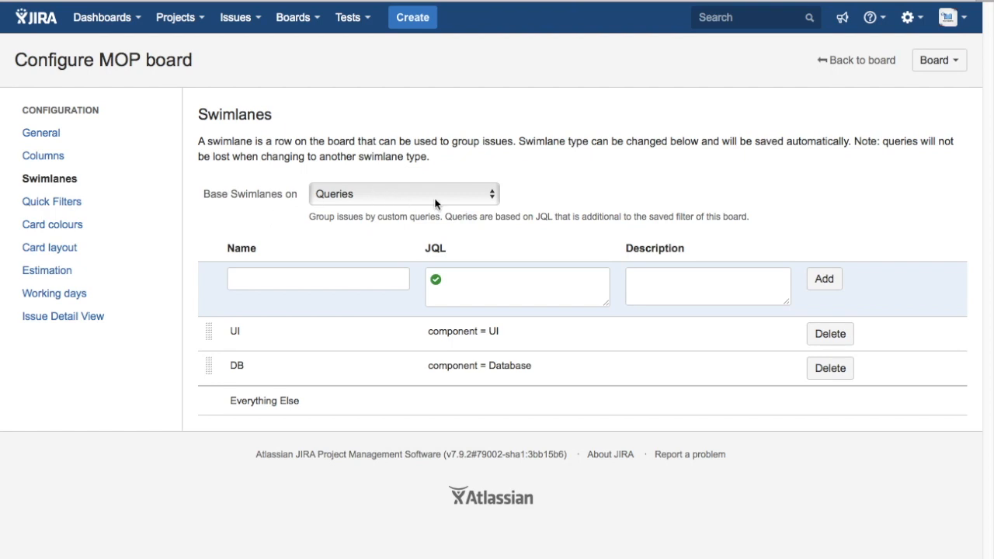
mouse_move(456, 204)
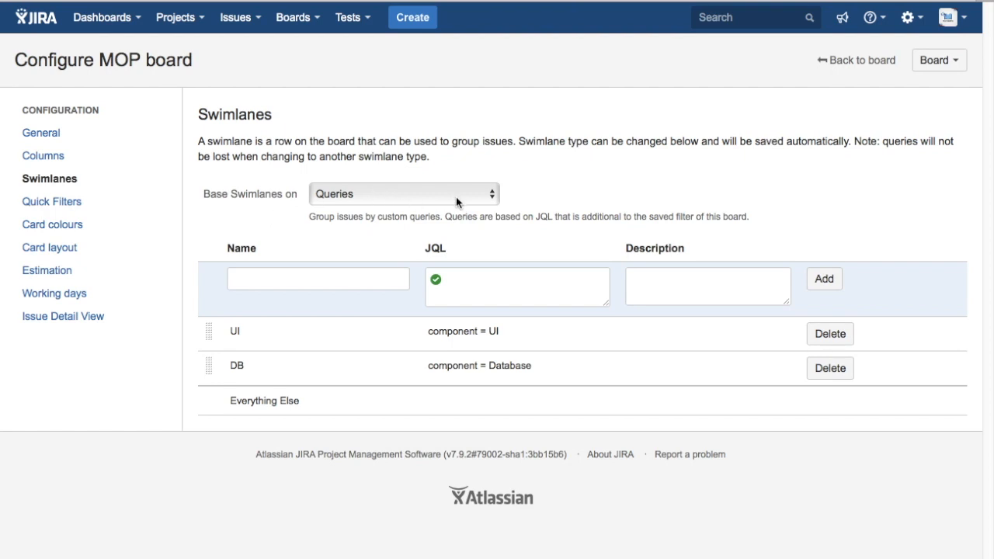
Try Stories and Assignees swimlanes, then set the MOP board to No Swimlanes.
click(402, 193)
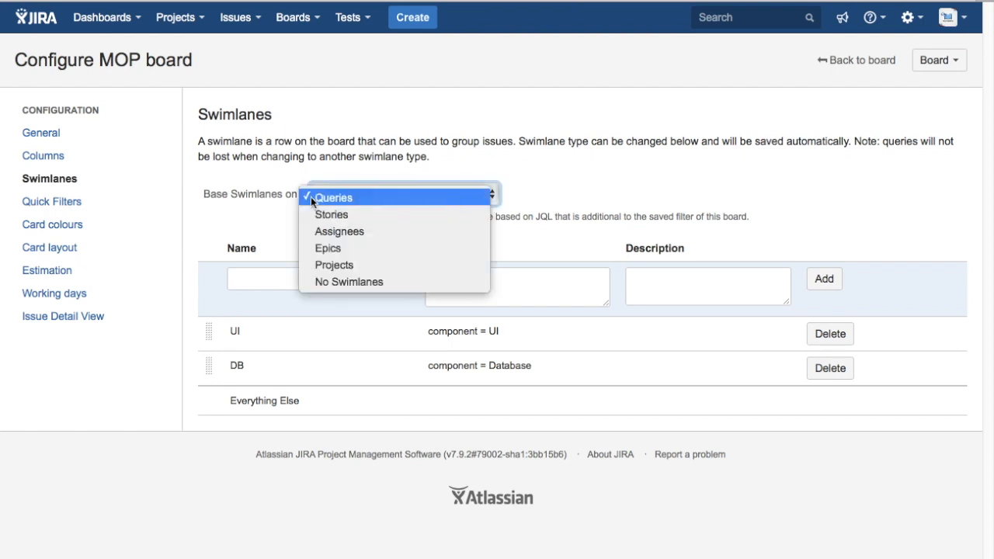
mouse_move(345, 209)
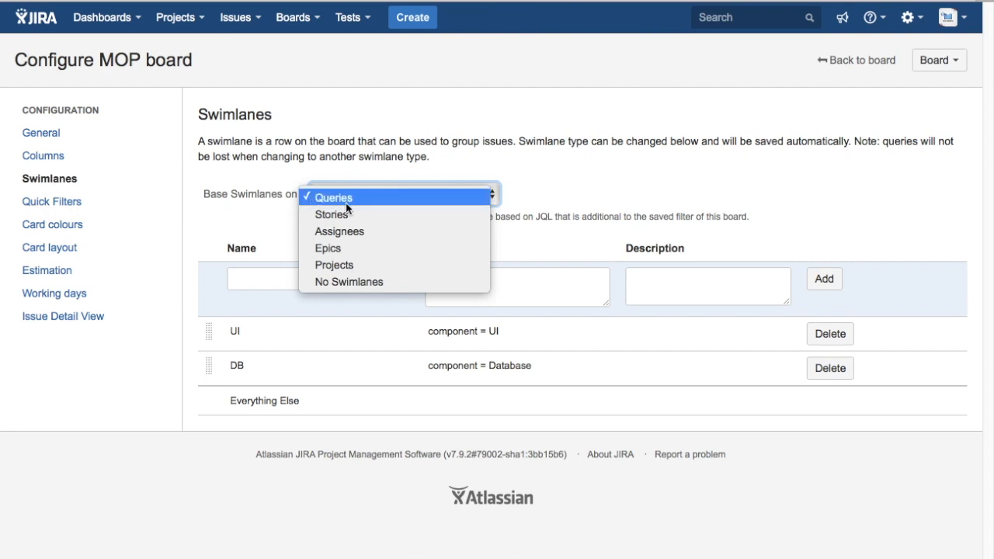
click(332, 214)
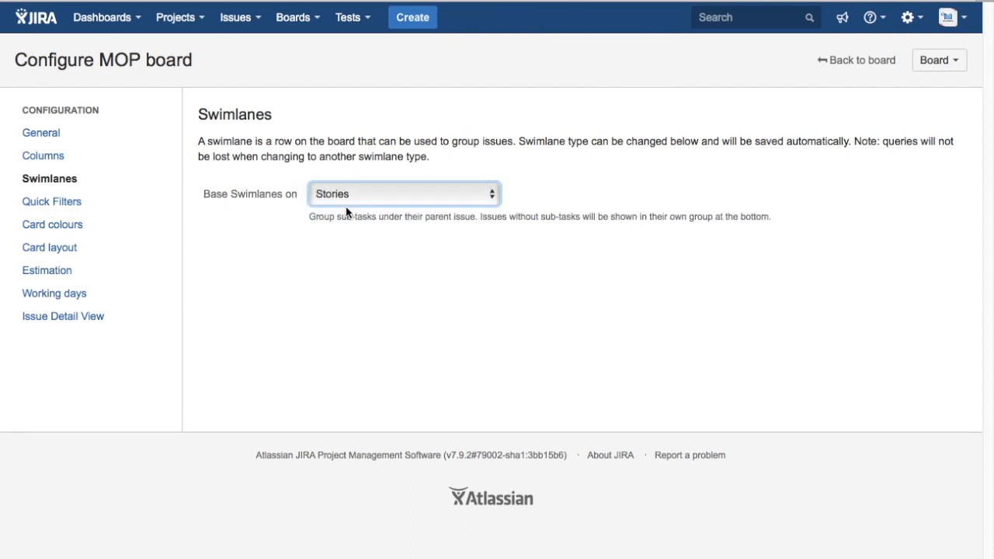
click(403, 193)
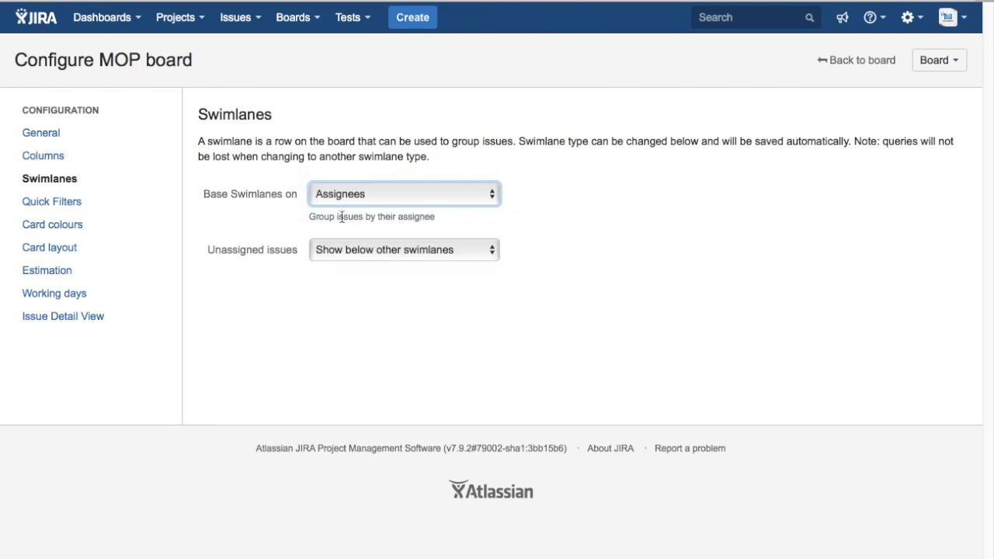
click(402, 193)
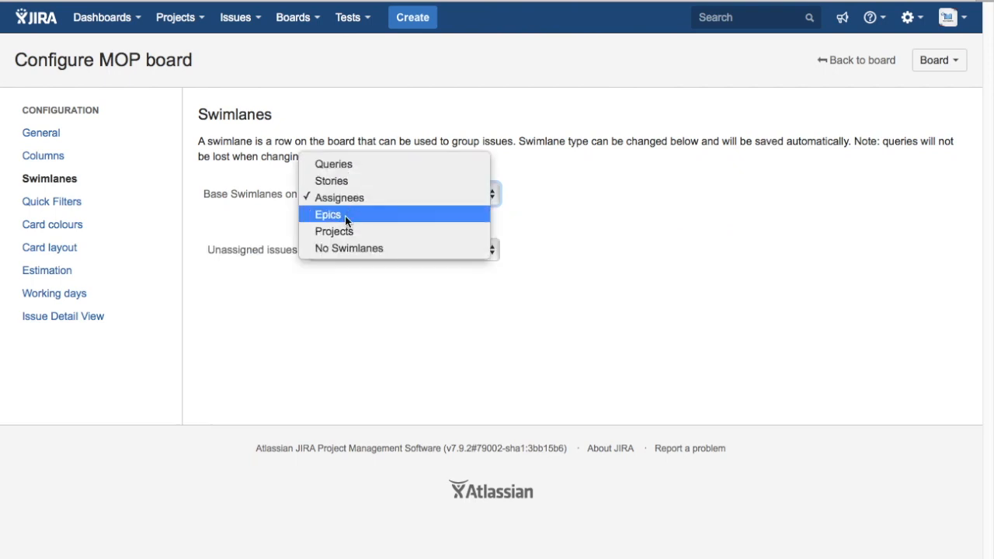
mouse_move(349, 248)
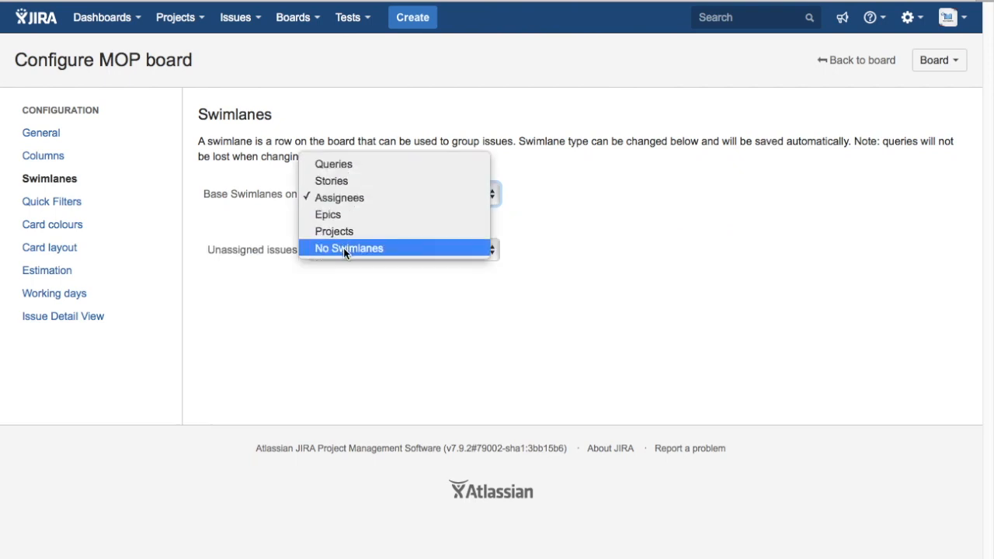
click(348, 247)
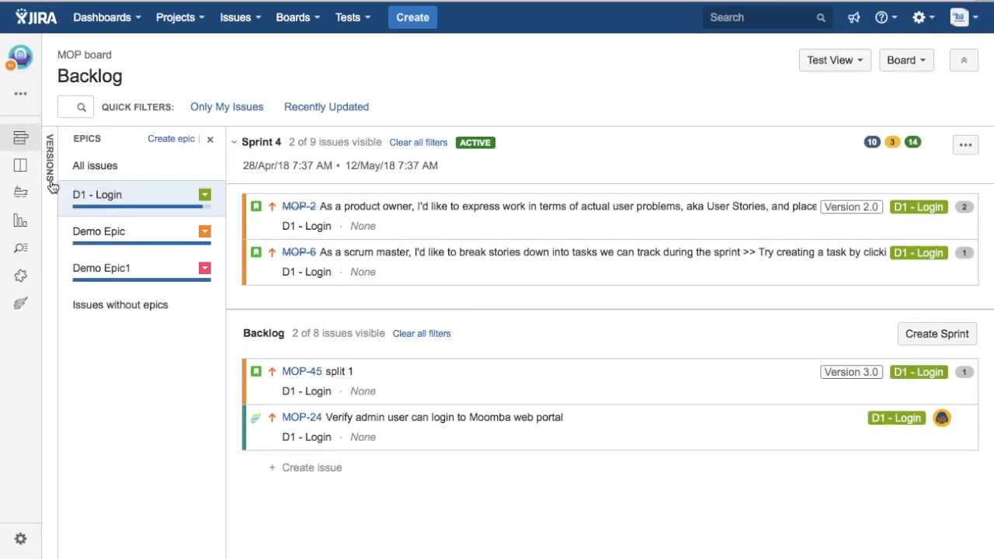
Switch to the active Sprint 4 board, shown without swimlanes.
click(20, 165)
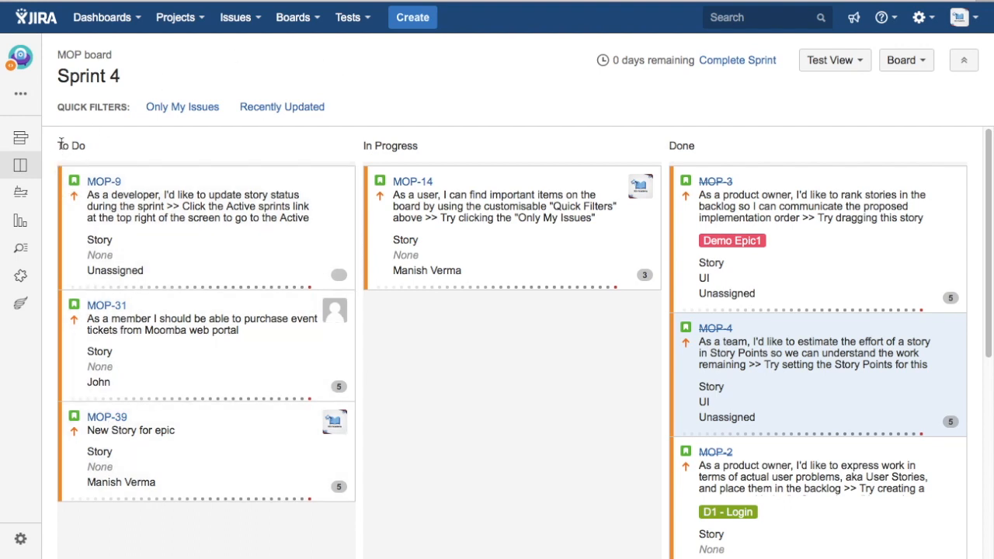
mouse_move(691, 143)
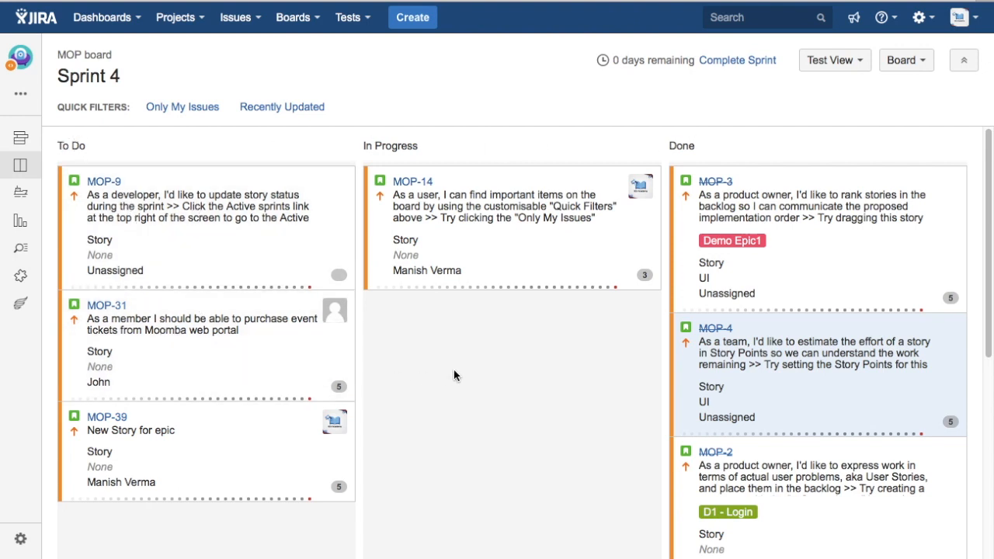
mouse_move(568, 356)
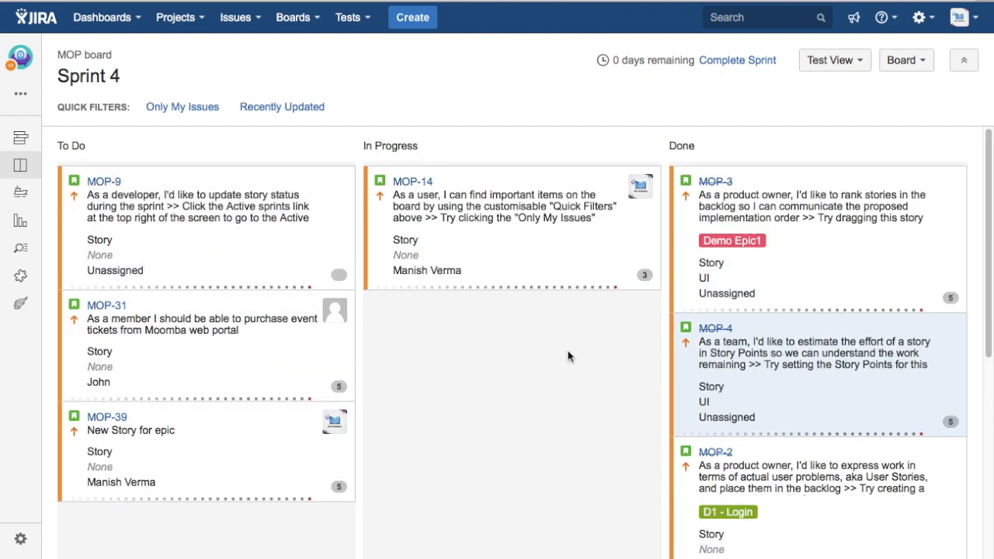
click(905, 60)
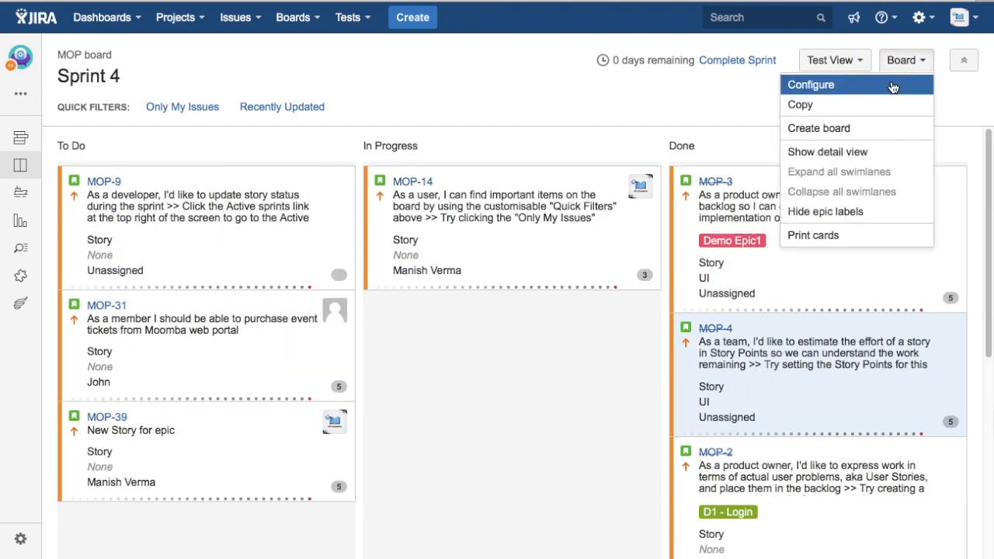
Base the MOP board swimlanes on Epics and return to the Sprint 4 board.
click(810, 84)
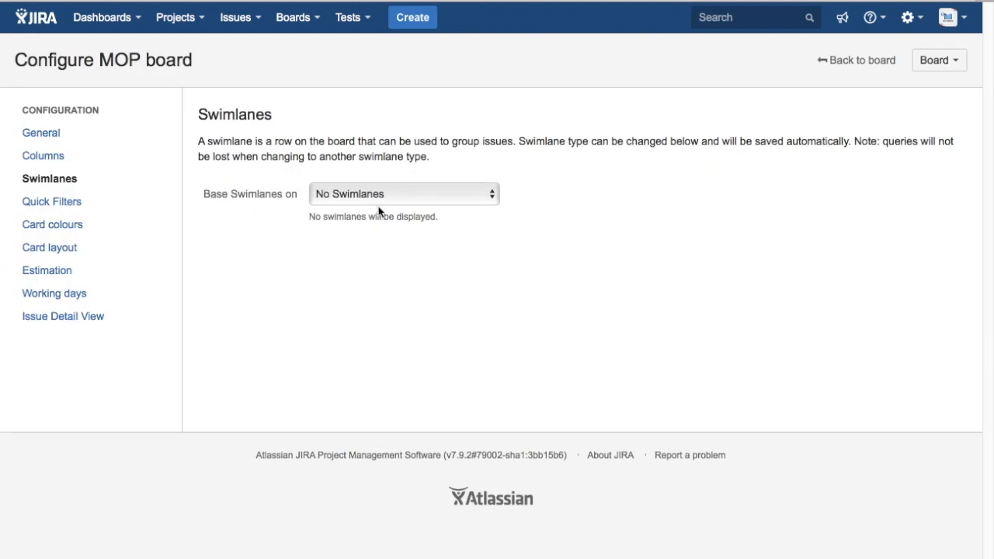
click(403, 193)
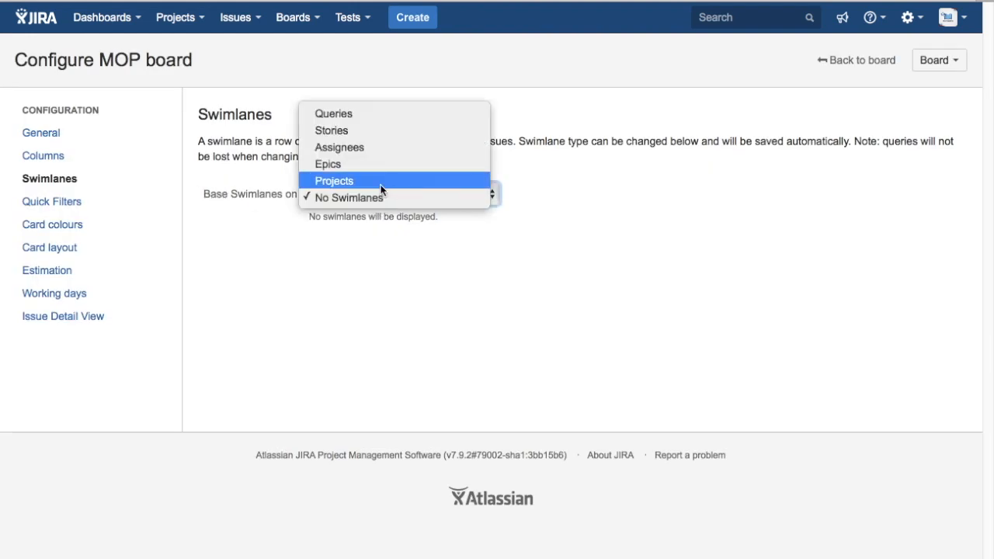
mouse_move(377, 164)
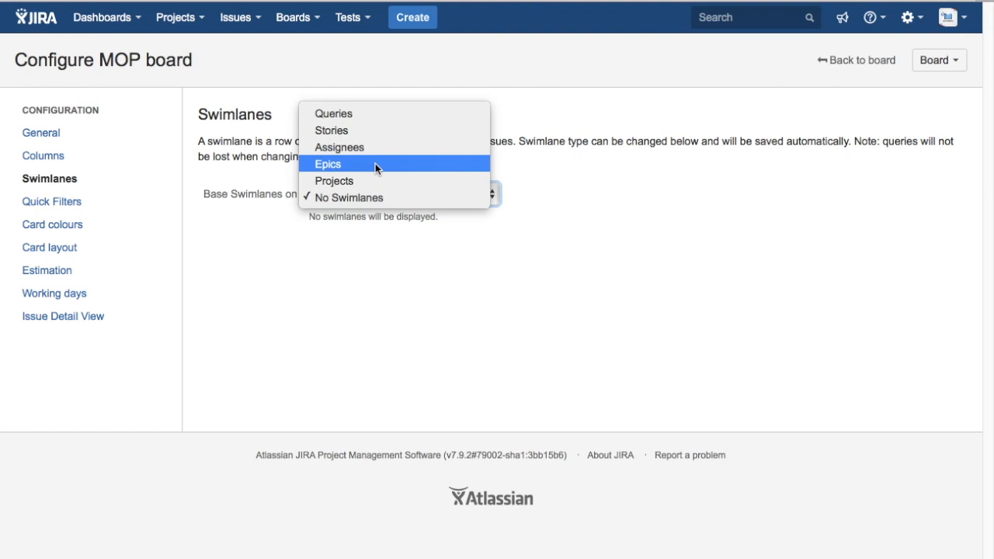
click(328, 163)
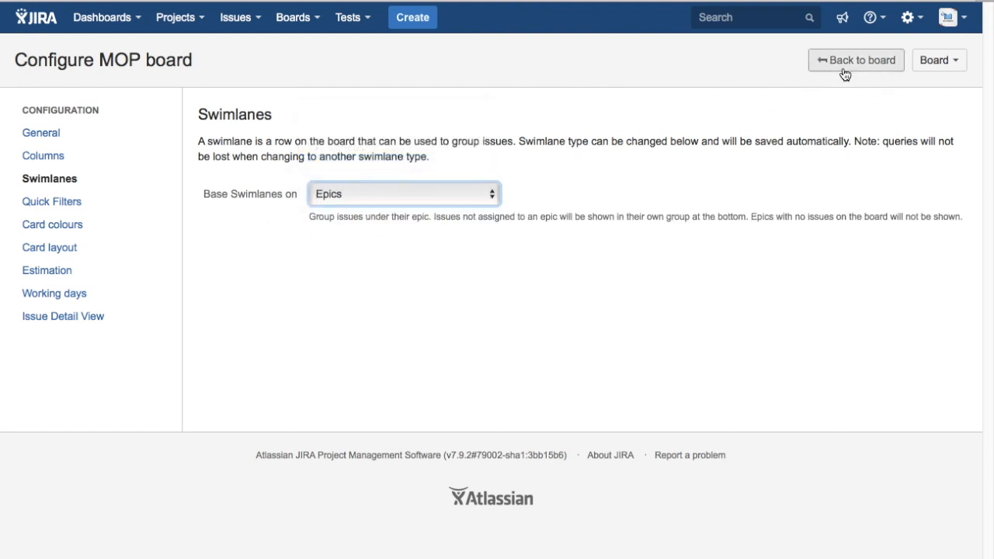
click(855, 60)
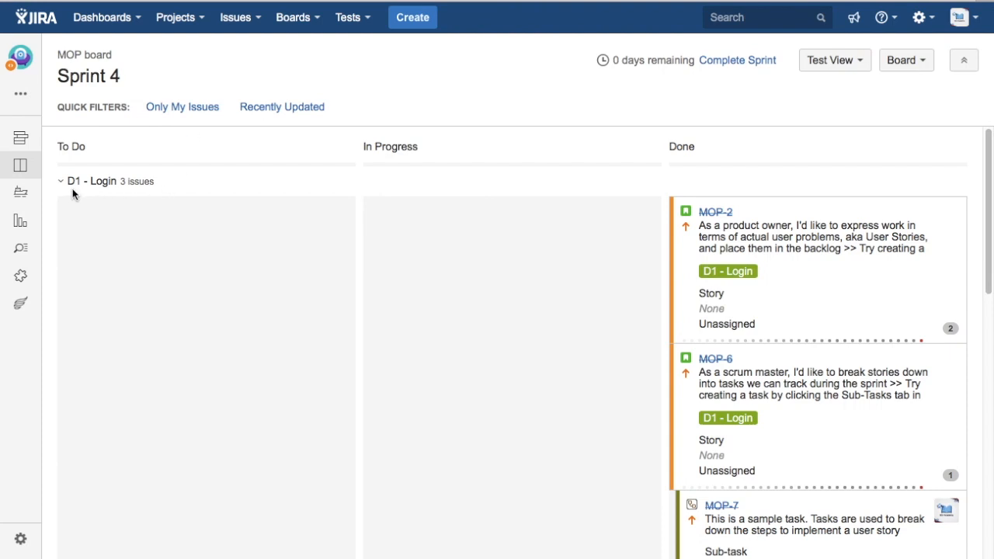
mouse_move(77, 183)
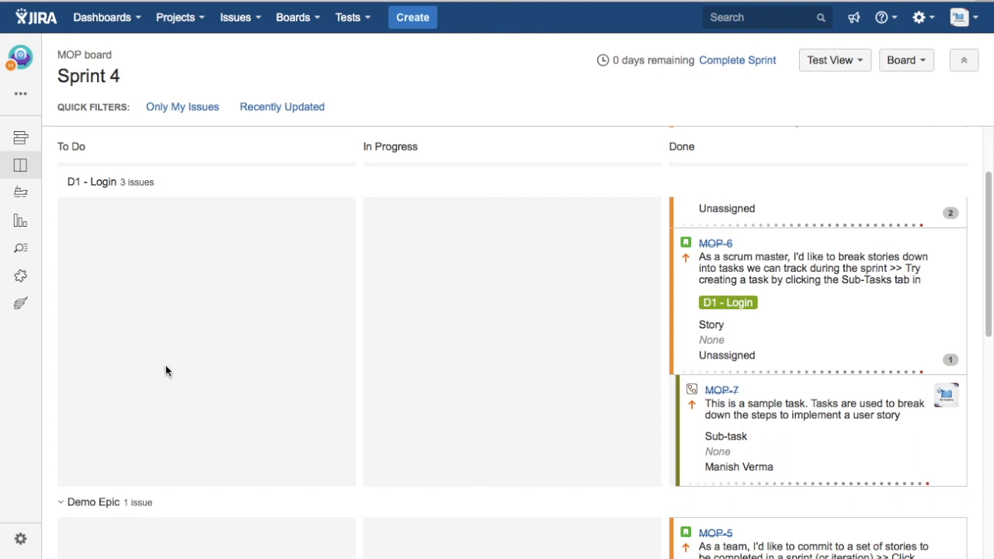
Scroll the Sprint 4 board to review the D1 - Login, Demo Epic and Demo Epic1 lanes.
scroll(down, 3)
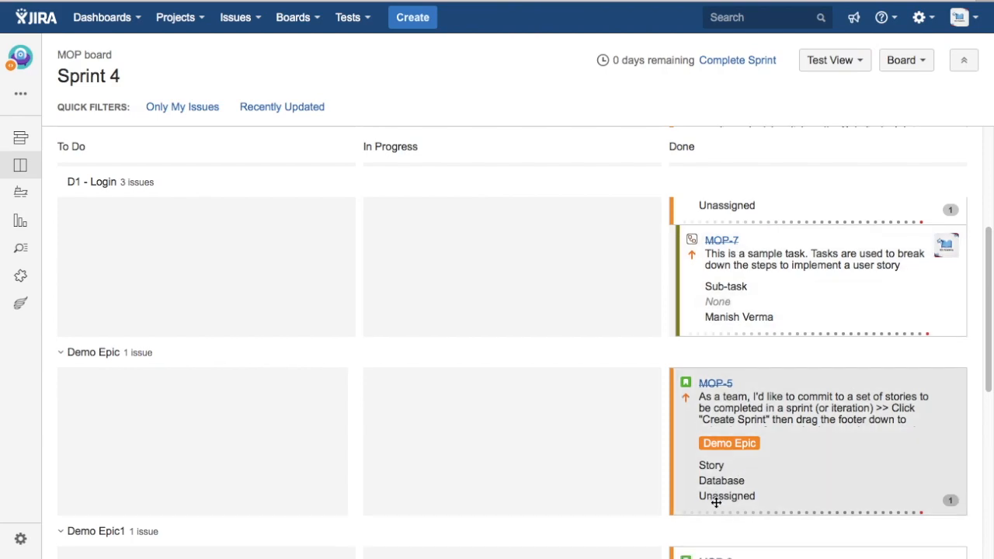
scroll(down, 3)
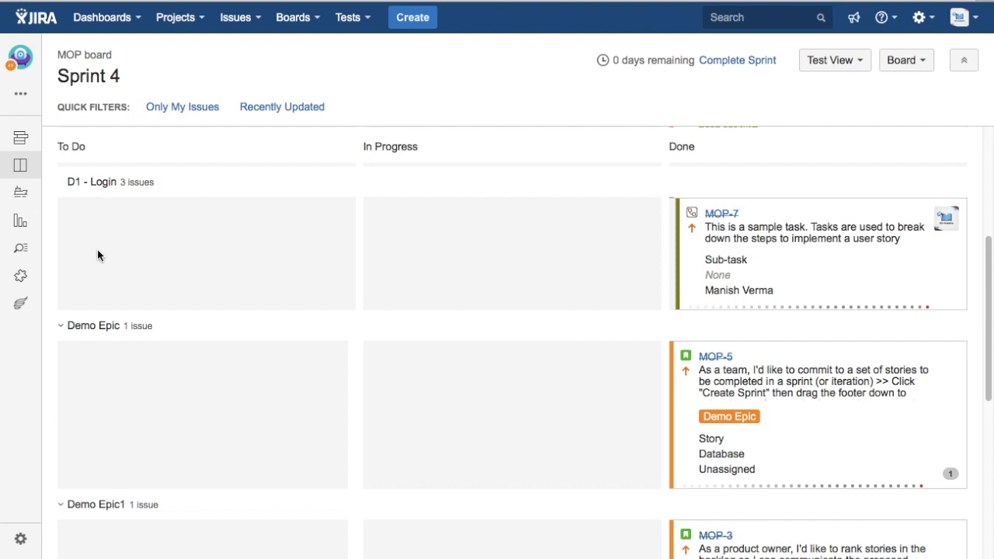
mouse_move(906, 60)
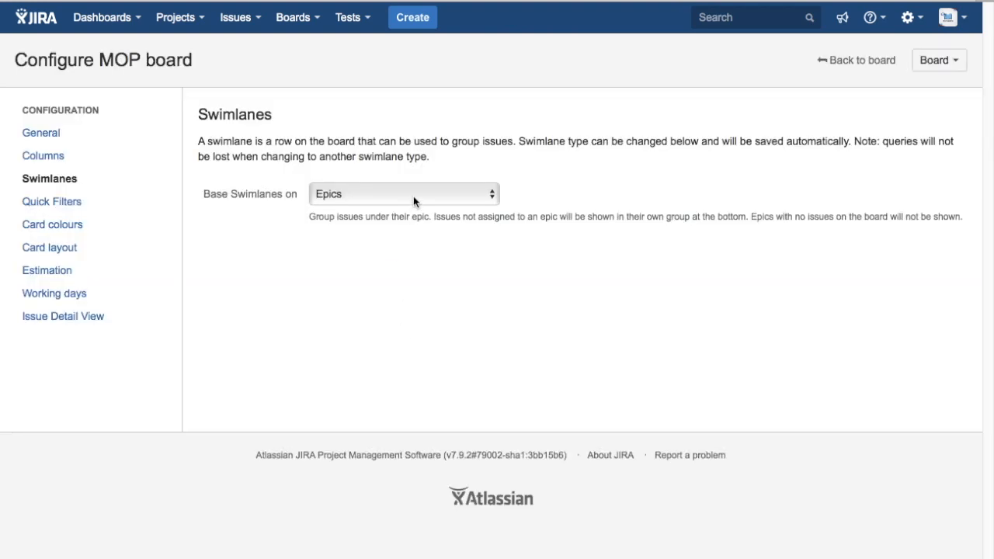
Group swimlanes by Assignees with unassigned issues below, then return to the board.
click(403, 193)
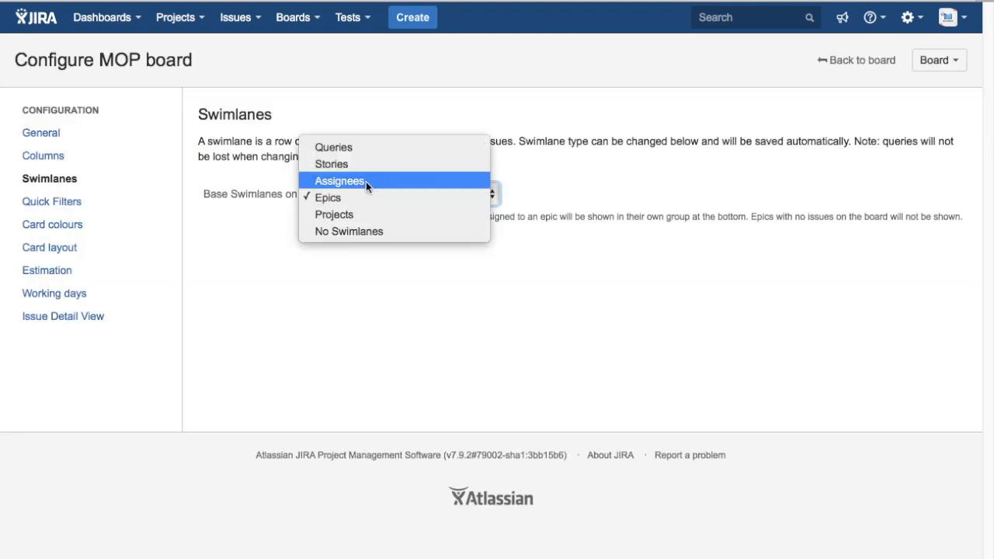
mouse_move(361, 163)
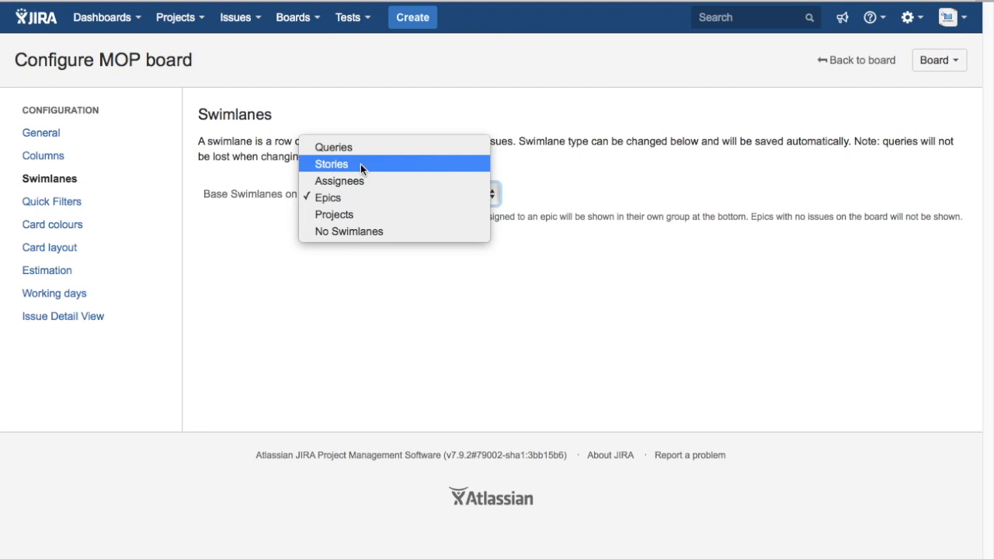
mouse_move(340, 180)
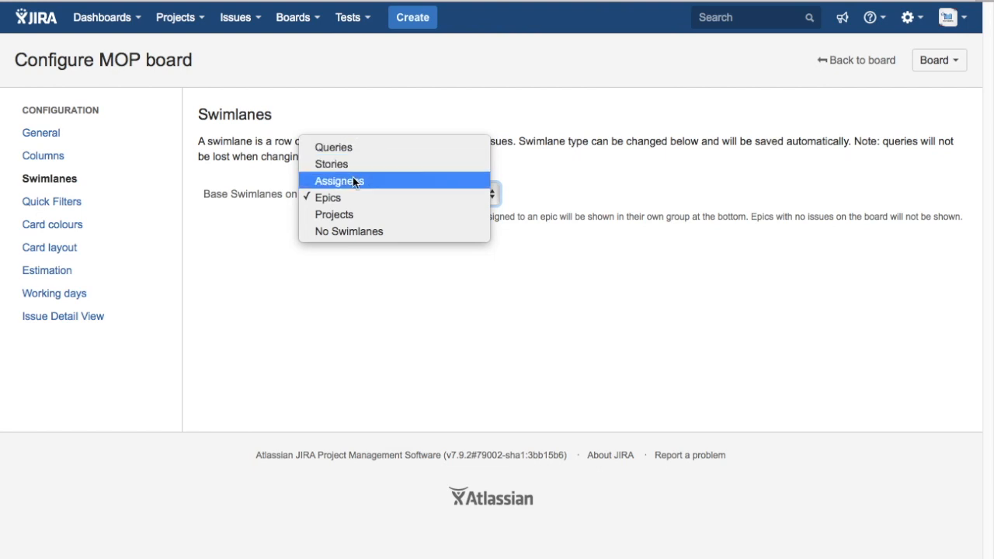
mouse_move(354, 182)
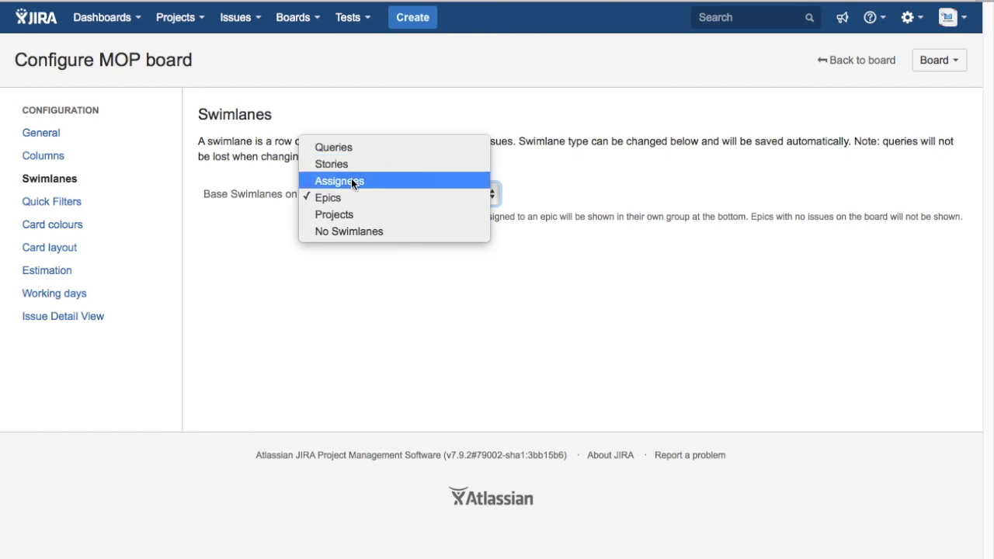
click(339, 180)
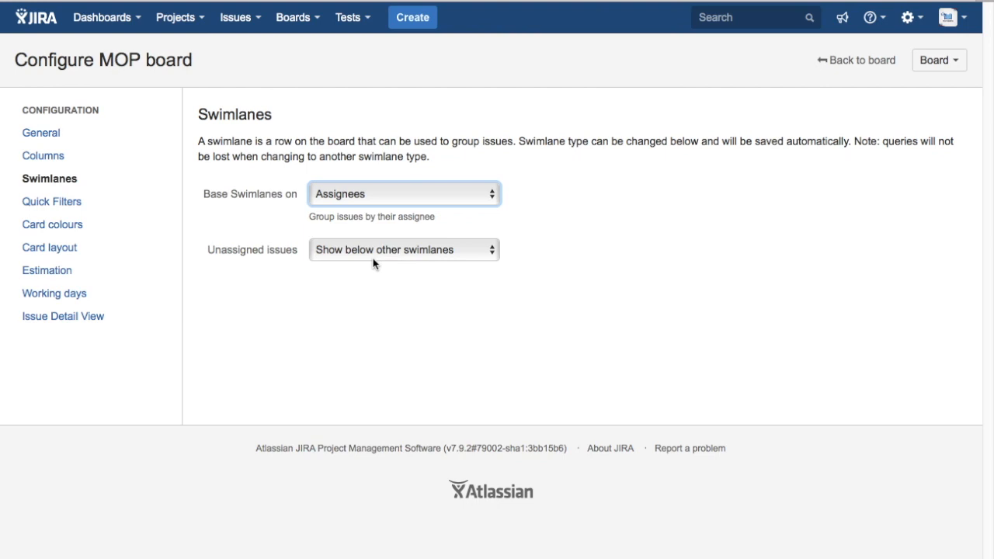
mouse_move(202, 260)
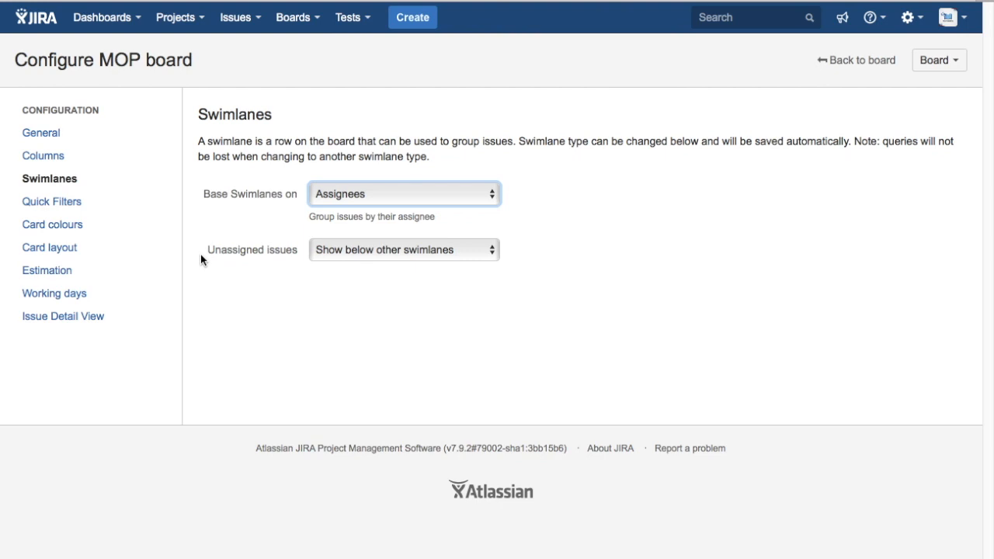
mouse_move(349, 256)
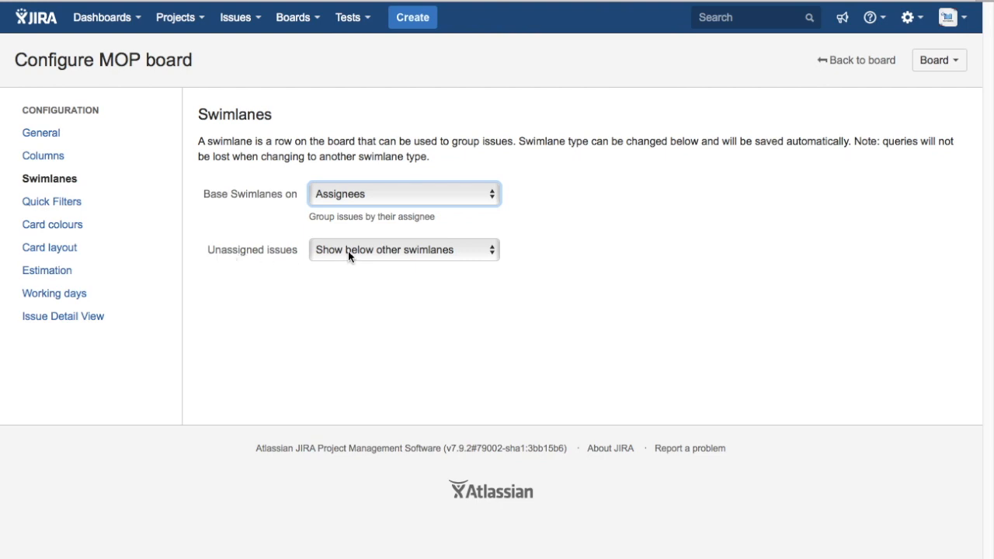
mouse_move(370, 256)
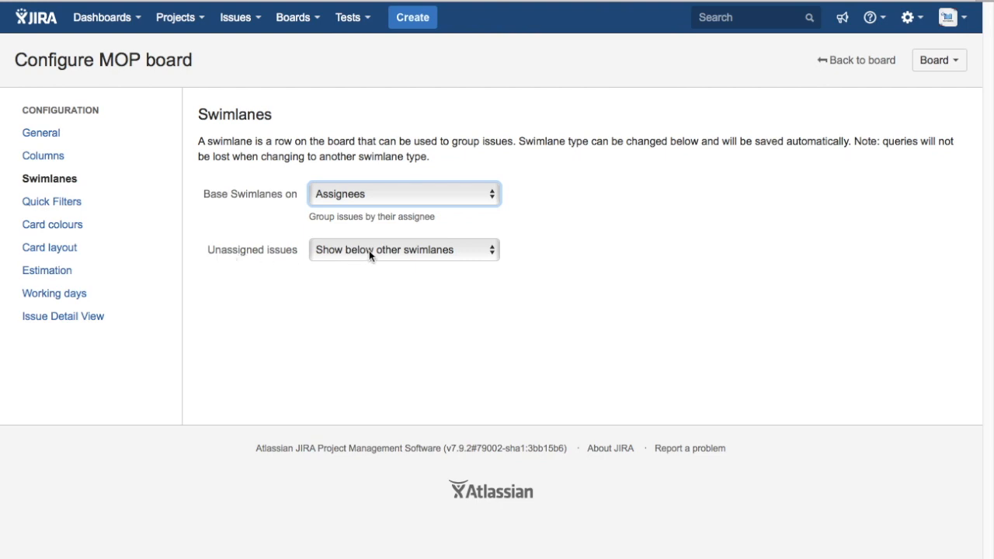
click(403, 250)
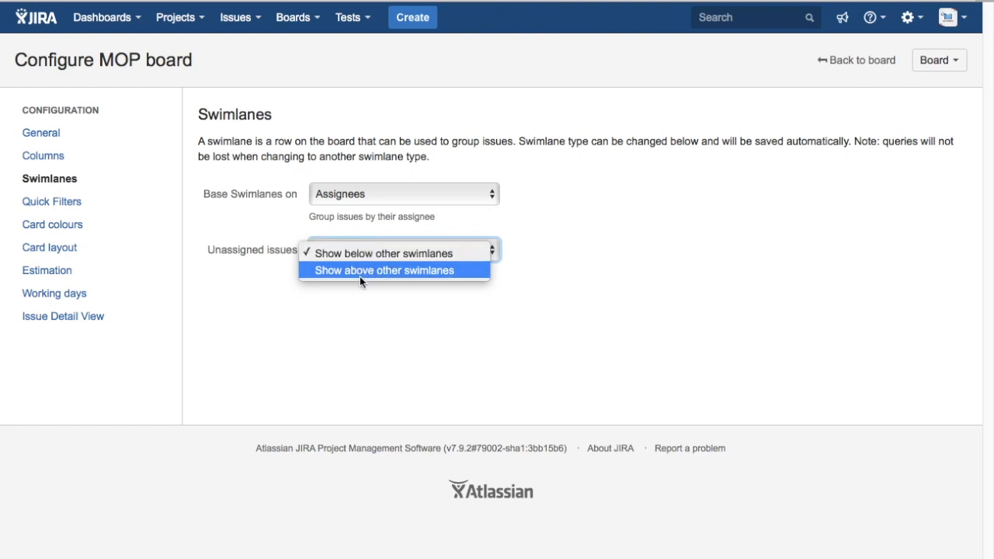
mouse_move(366, 262)
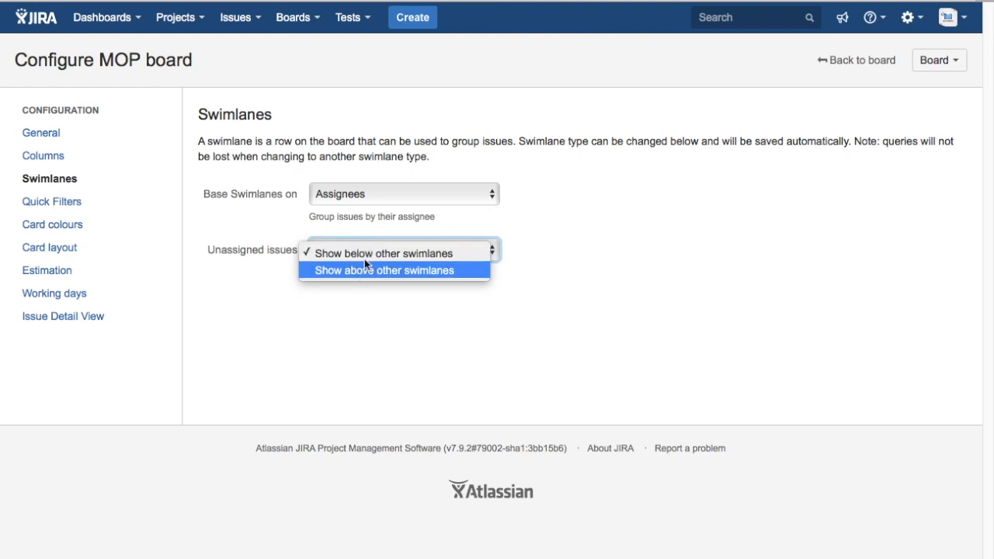
click(382, 253)
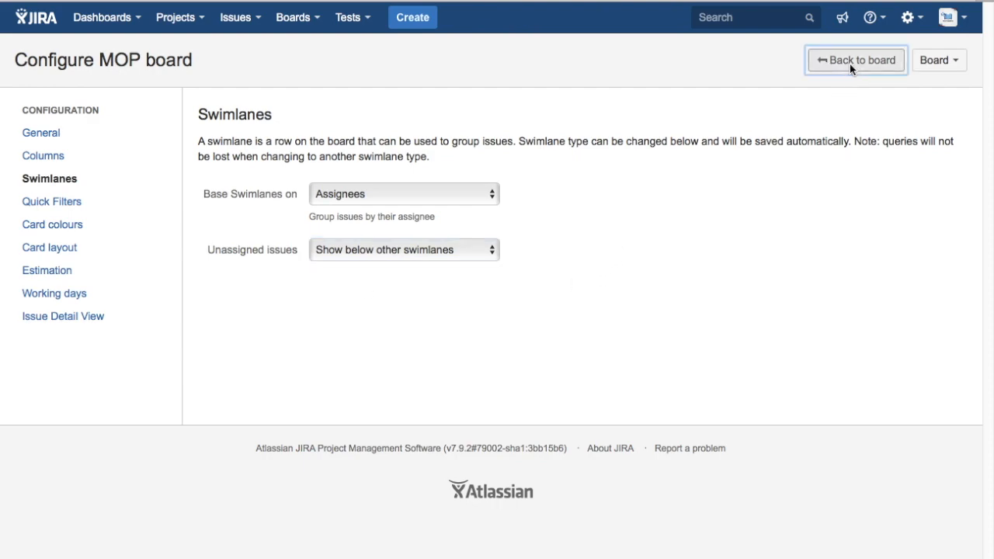
click(855, 60)
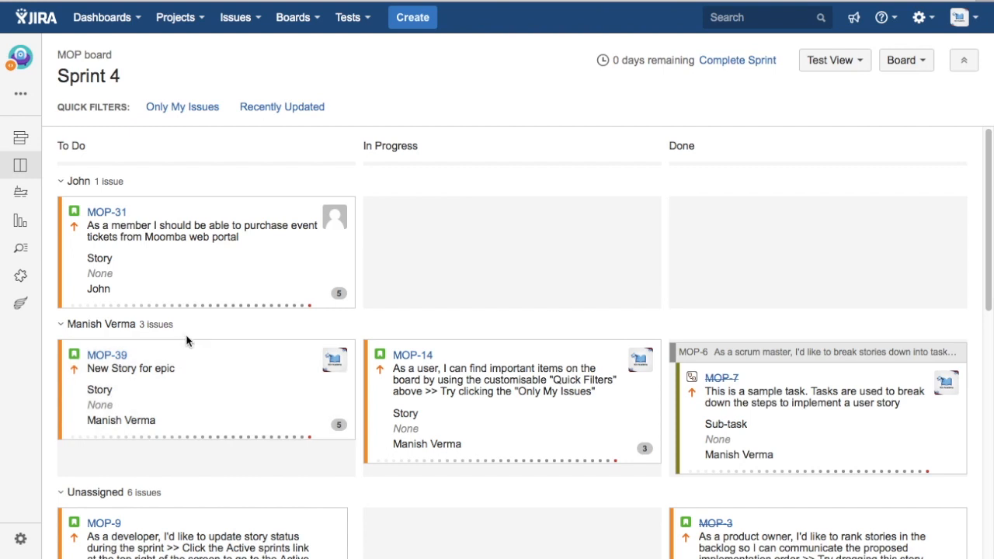
mouse_move(942, 97)
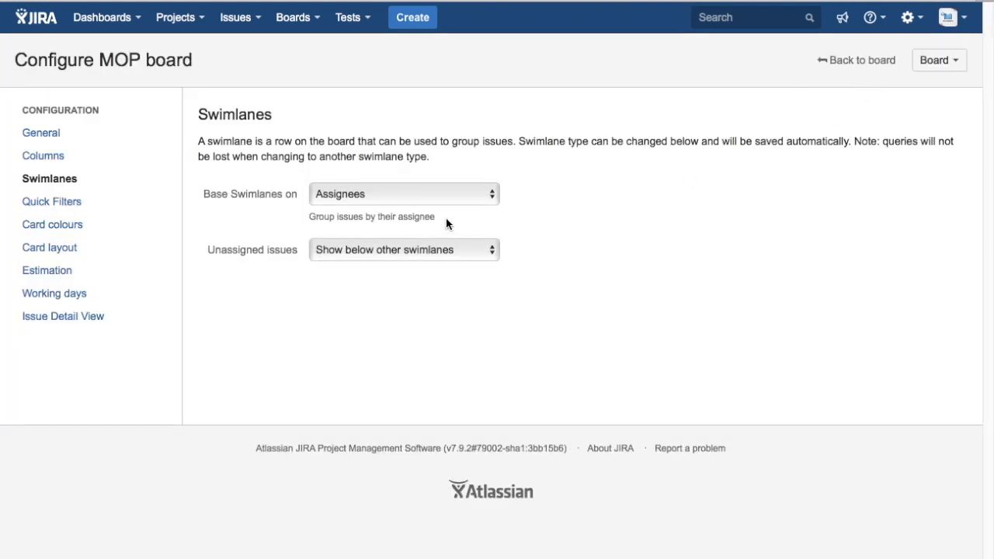
Switch swimlanes to Queries and rename the DB lane to Database.
click(403, 194)
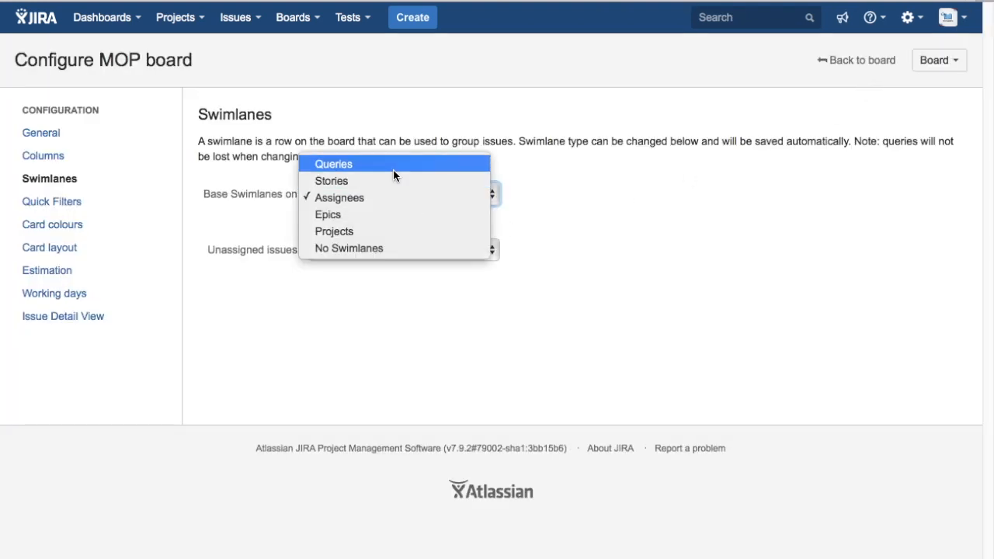
click(332, 163)
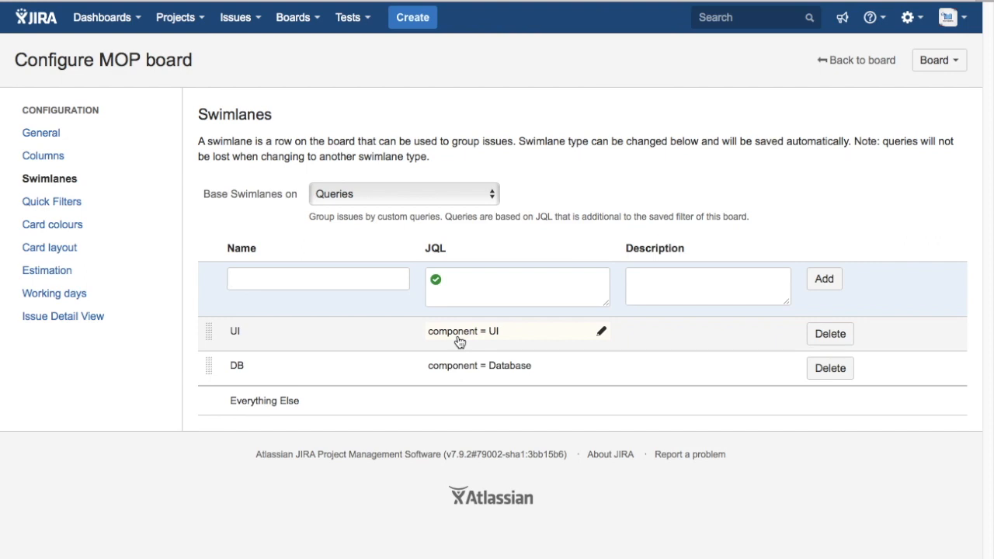
mouse_move(470, 365)
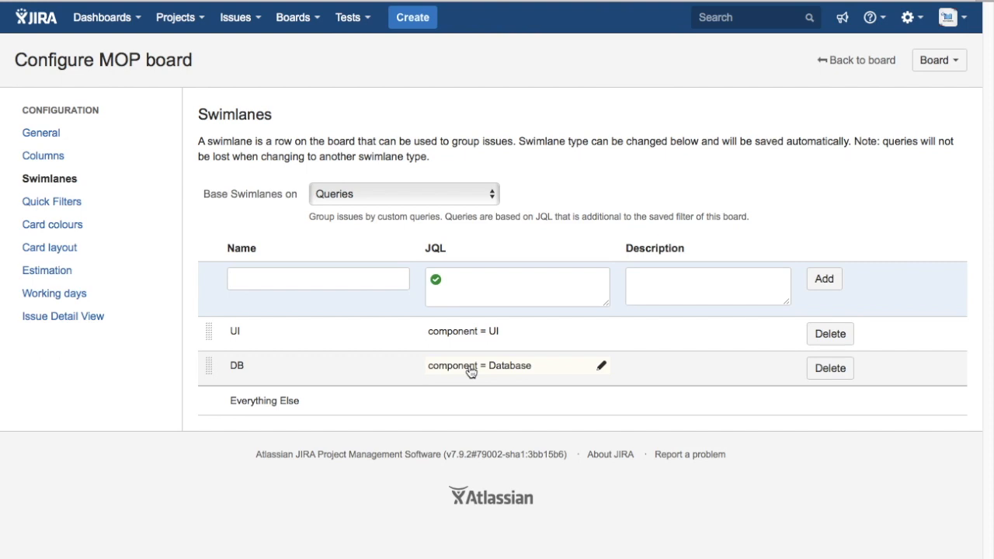
mouse_move(250, 374)
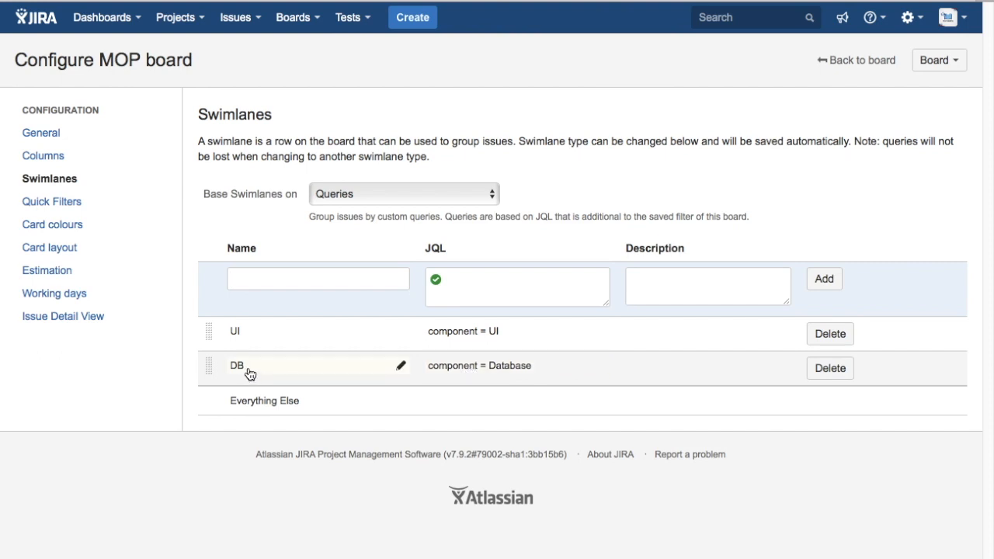
mouse_move(252, 374)
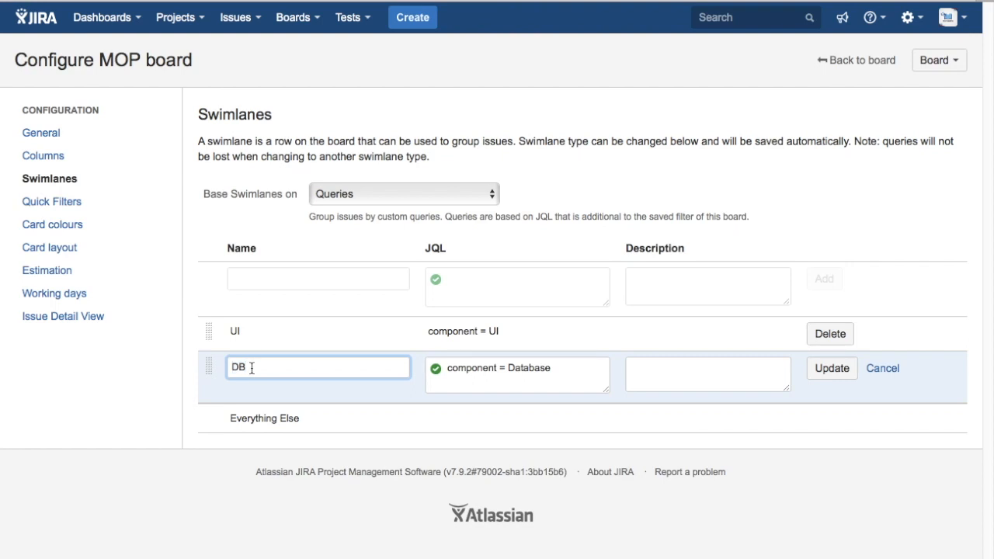
text(atab)
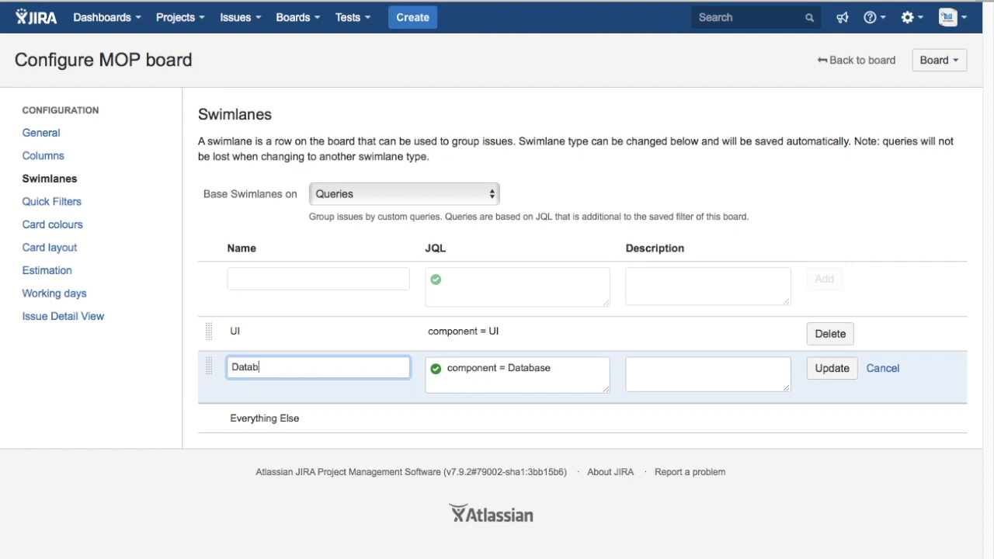
text(ase)
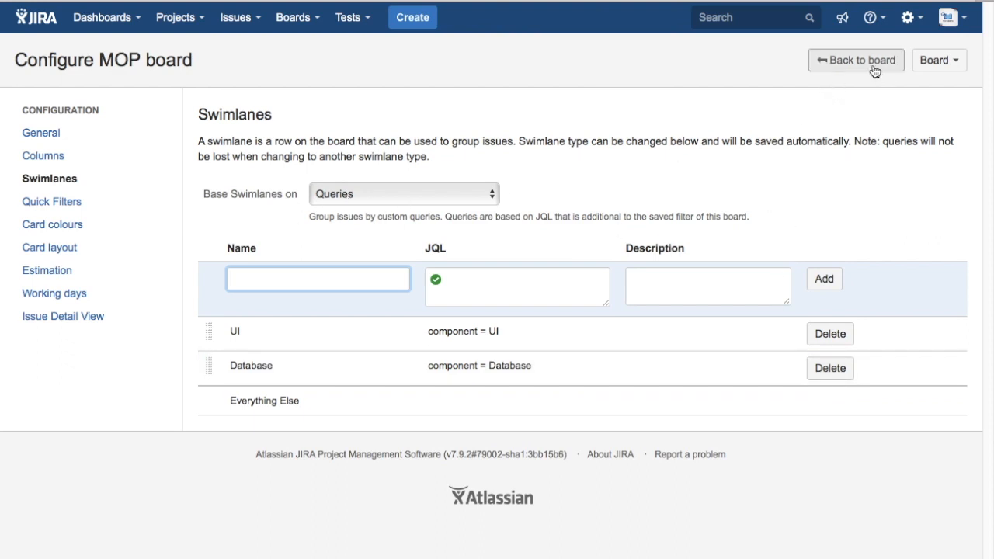
Return to the board and scroll through the UI, Database and Everything Else lanes.
click(855, 60)
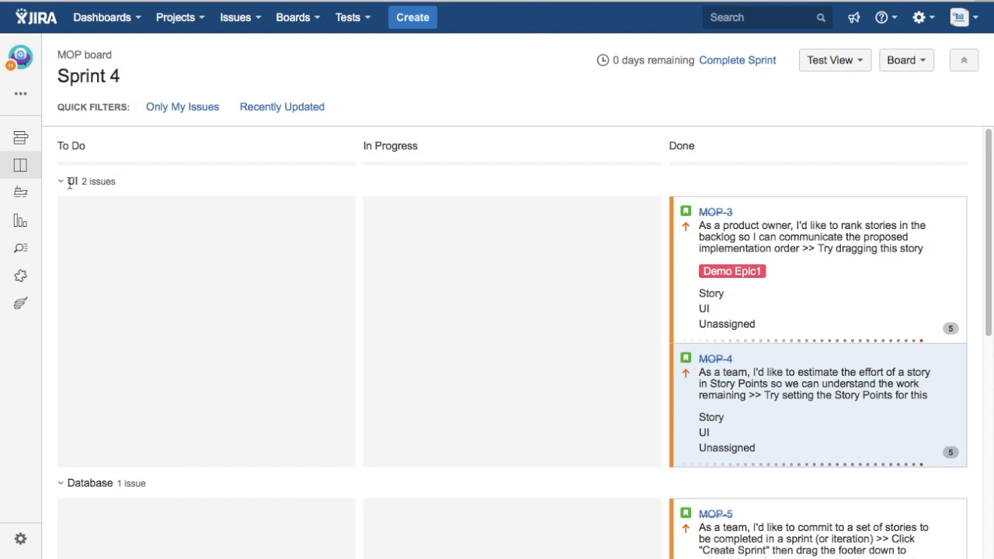
mouse_move(278, 429)
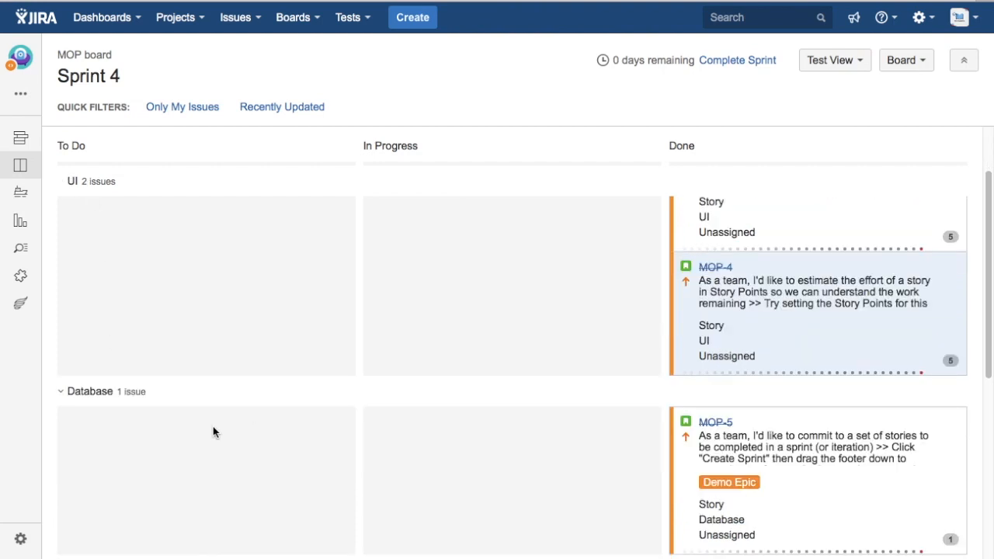
scroll(down, 3)
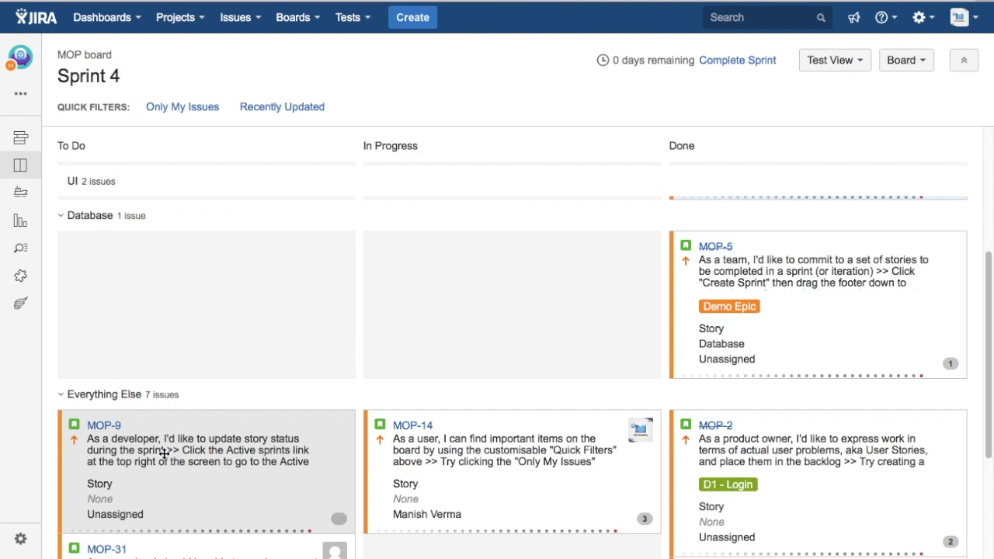
mouse_move(302, 476)
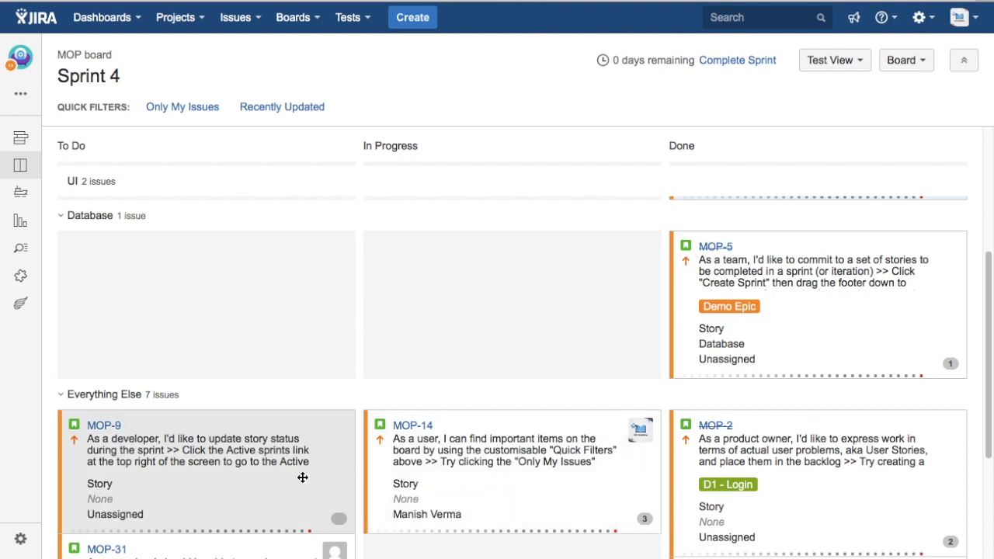
mouse_move(88, 412)
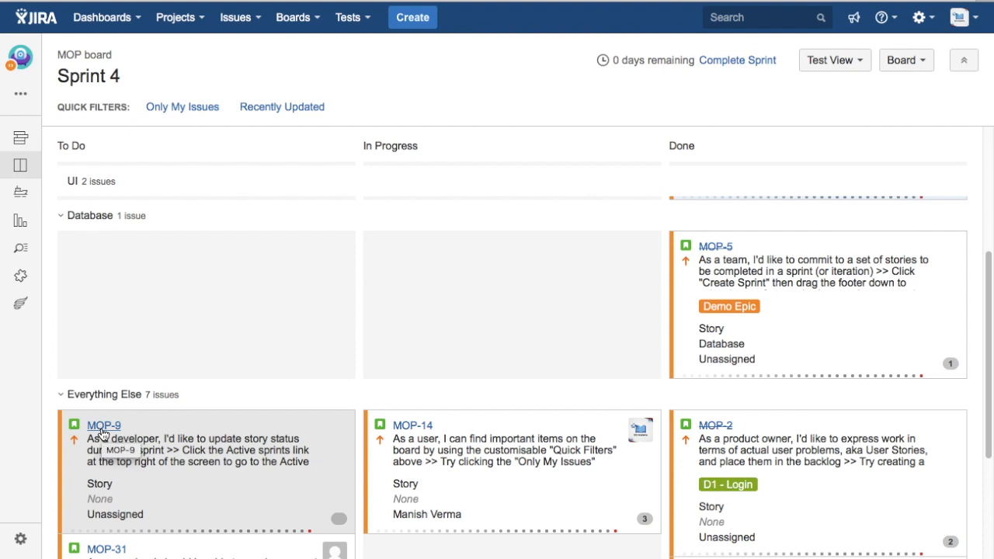
Give issue MOP-9 the Database component from its detail panel.
click(104, 425)
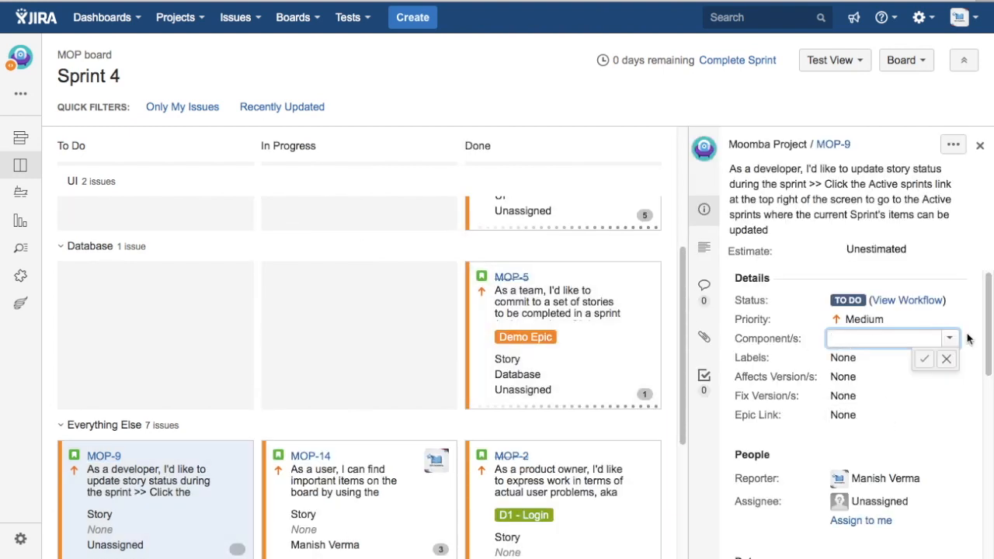
click(885, 337)
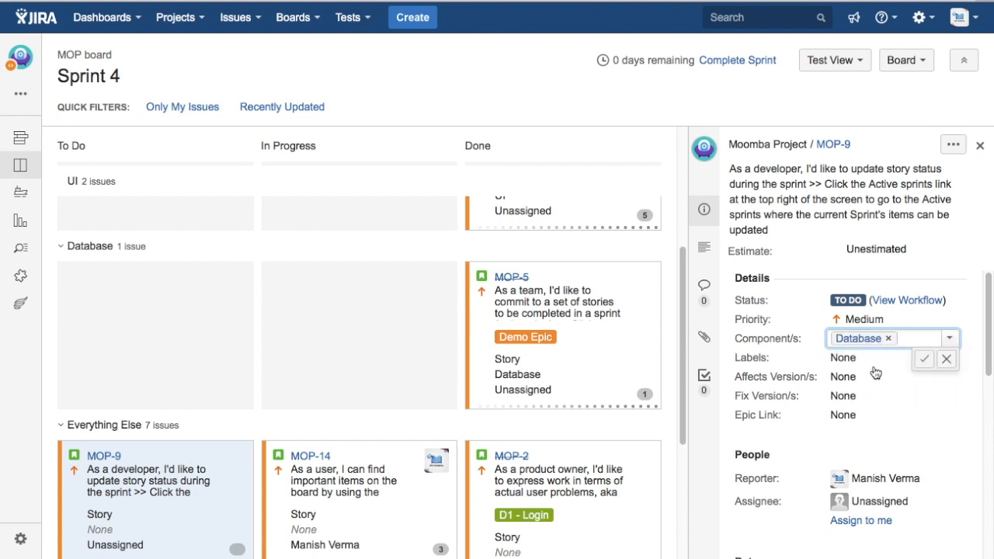
click(923, 358)
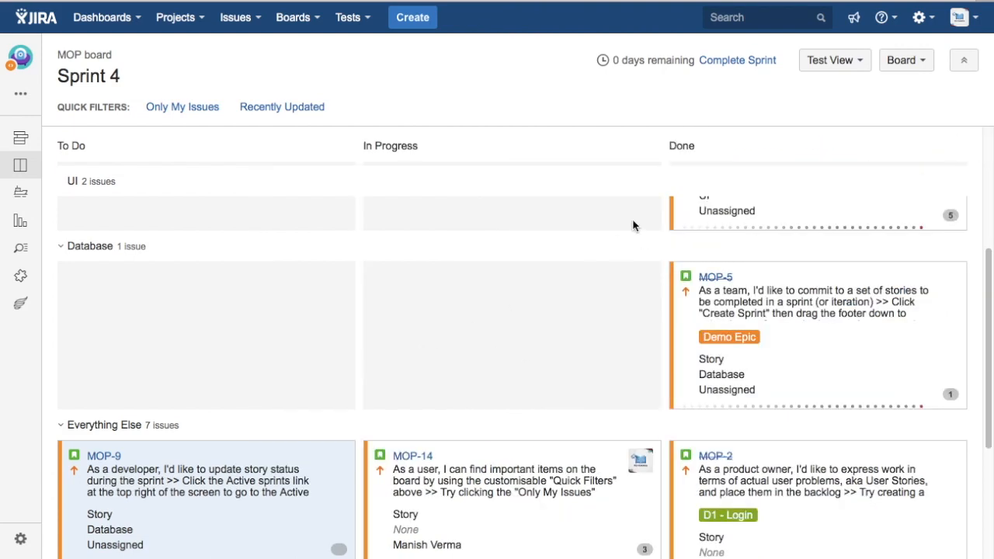
mouse_move(20, 164)
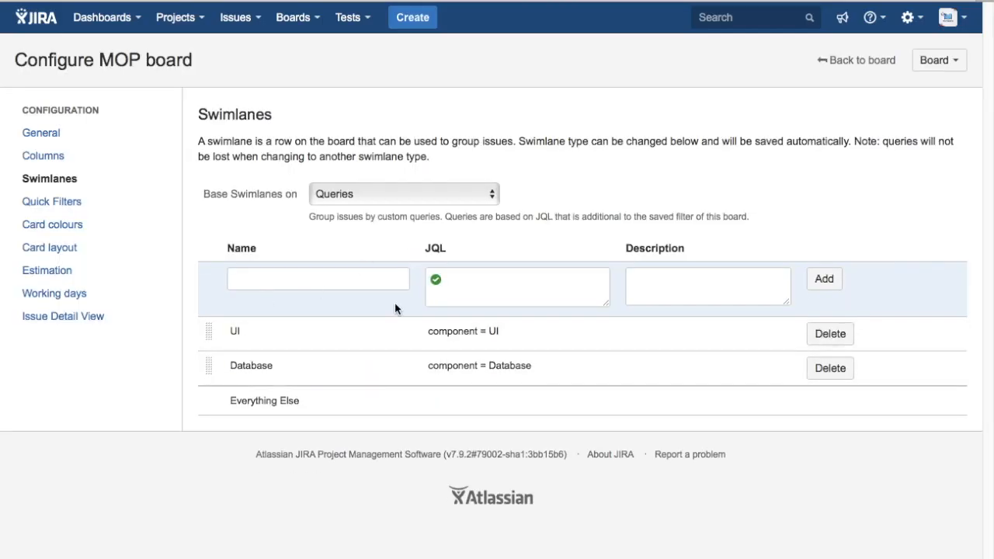
mouse_move(392, 194)
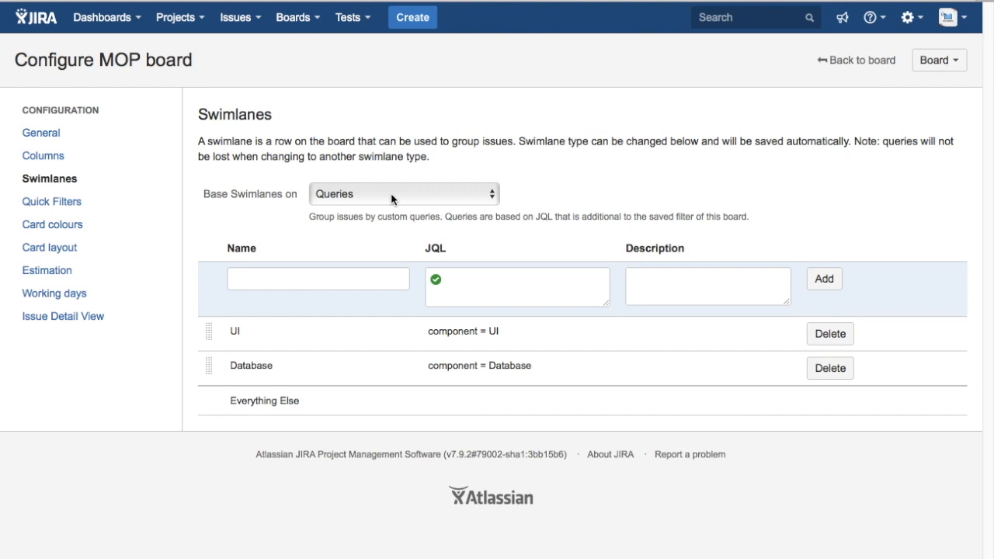
Expand the 'Base Swimlanes on' dropdown, which currently shows Queries, to list swimlane types.
click(403, 194)
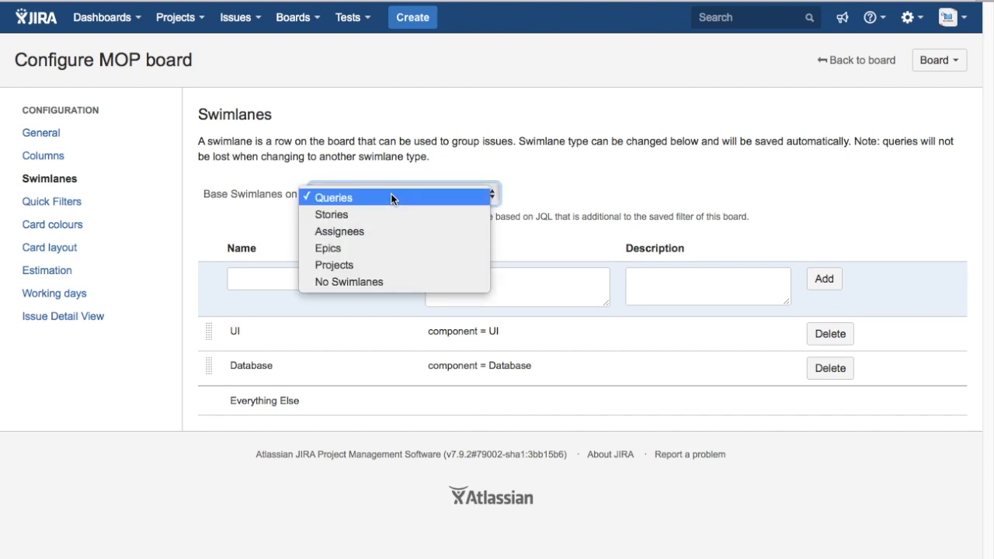